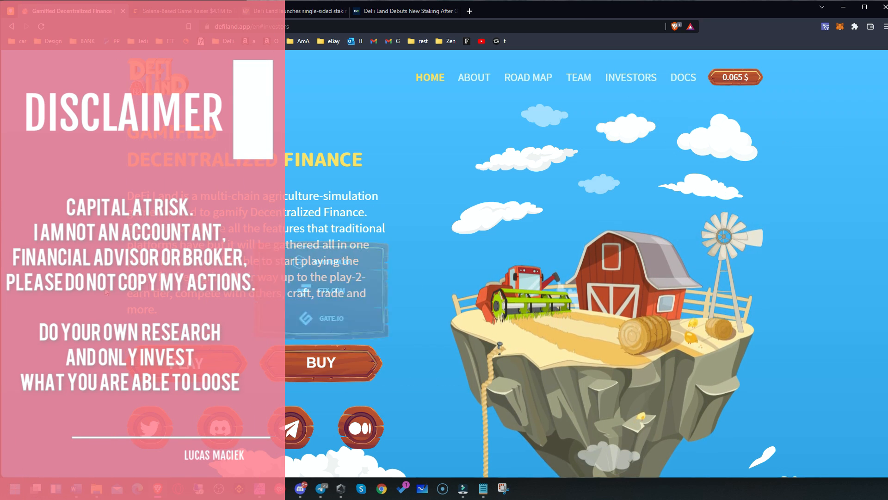
Scroll to the DeFi Land feature cards, then open and dismiss the wallet security notice
scroll("down", 3)
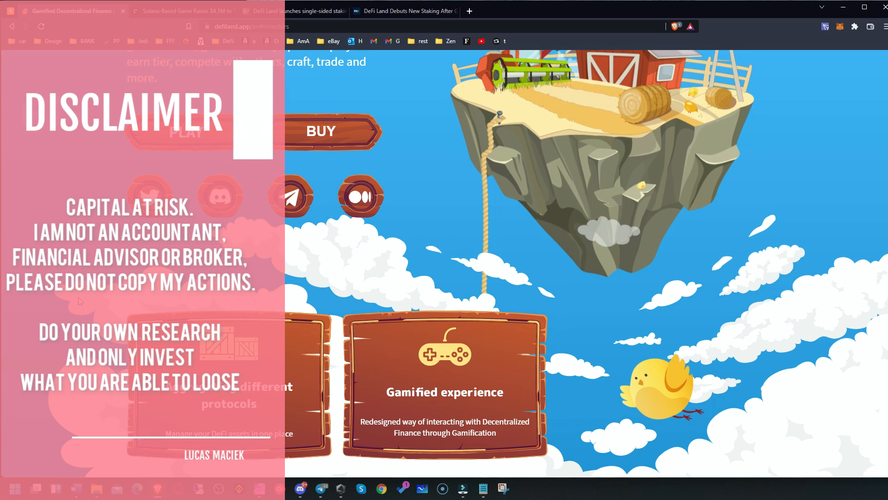
scroll("down", 3)
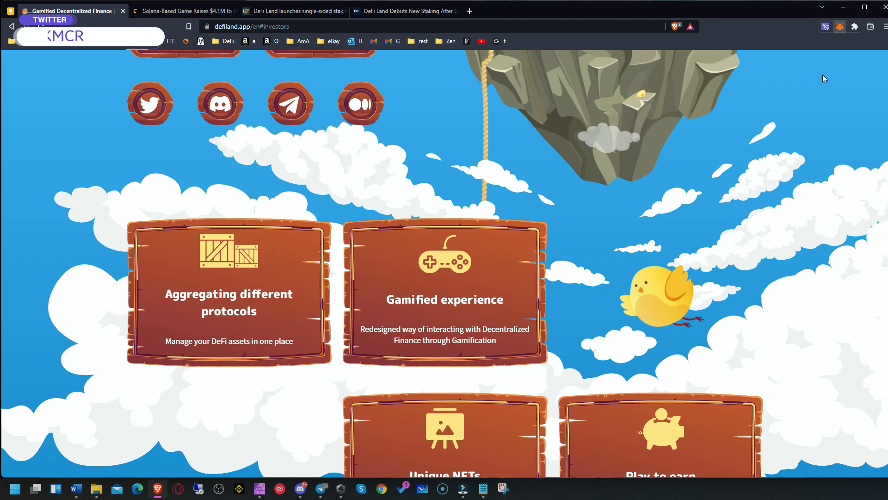
left_click(827, 26)
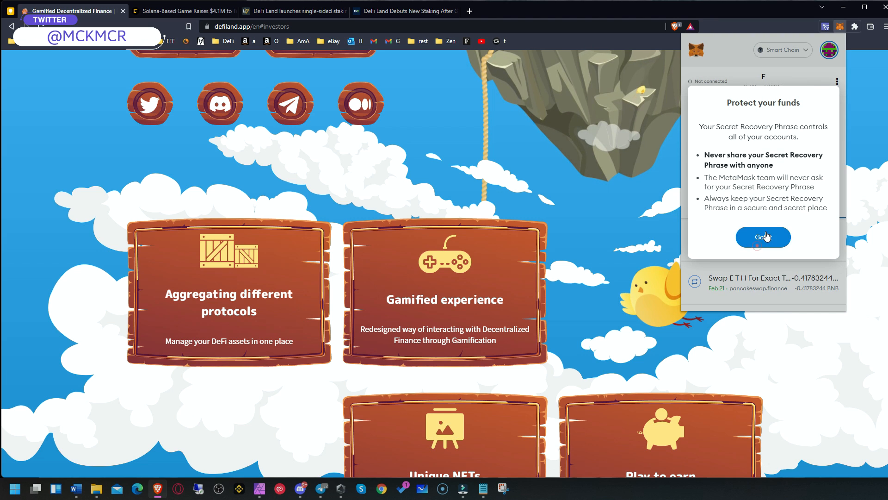
left_click(762, 237)
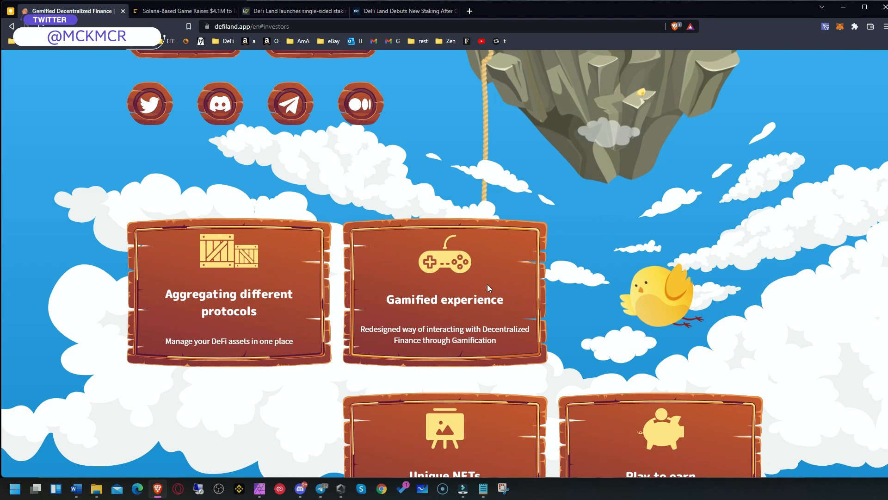
mouse_move(94, 297)
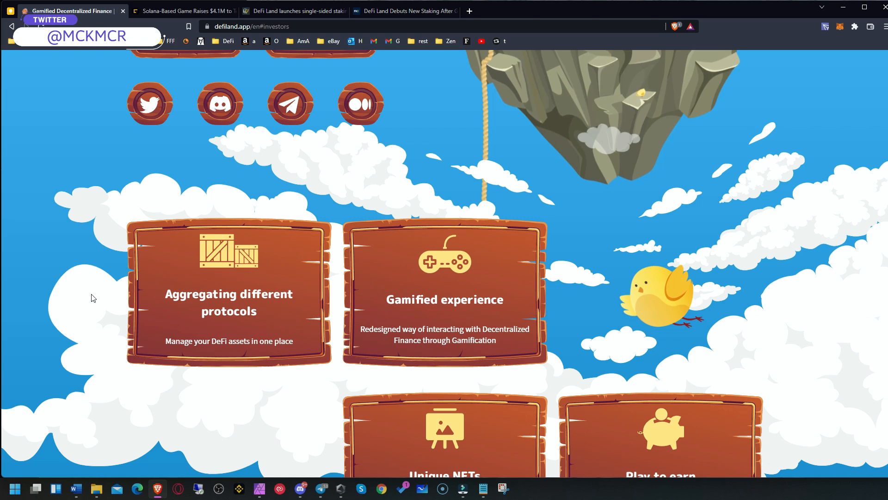
Scroll through the Roadmap and Meet the Team sections down to the Investors board
scroll("up", 3)
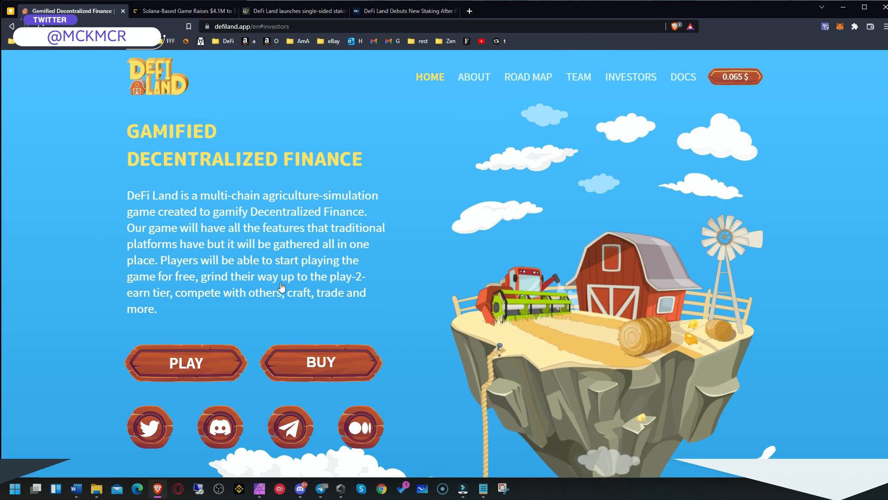
scroll("down", 3)
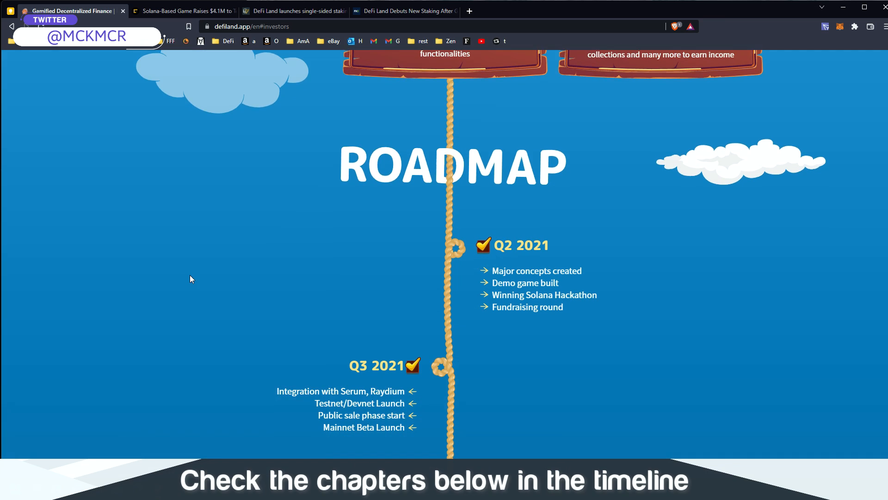
scroll("down", 3)
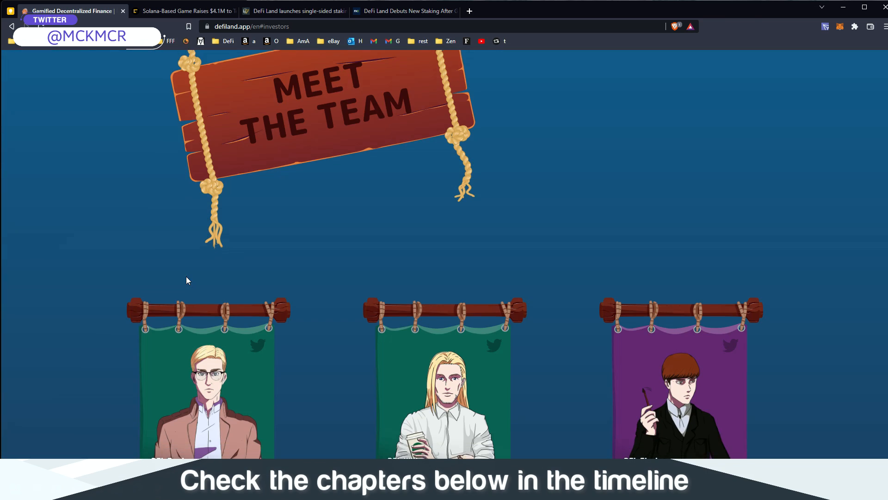
scroll("down", 3)
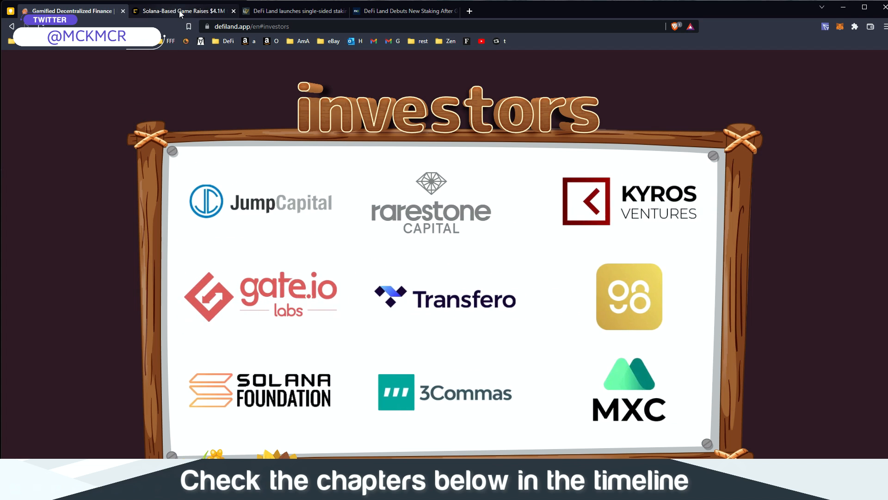
Read the CoinDesk article on DeFi Land's $4.1M raise, then return to its headline
left_click(181, 11)
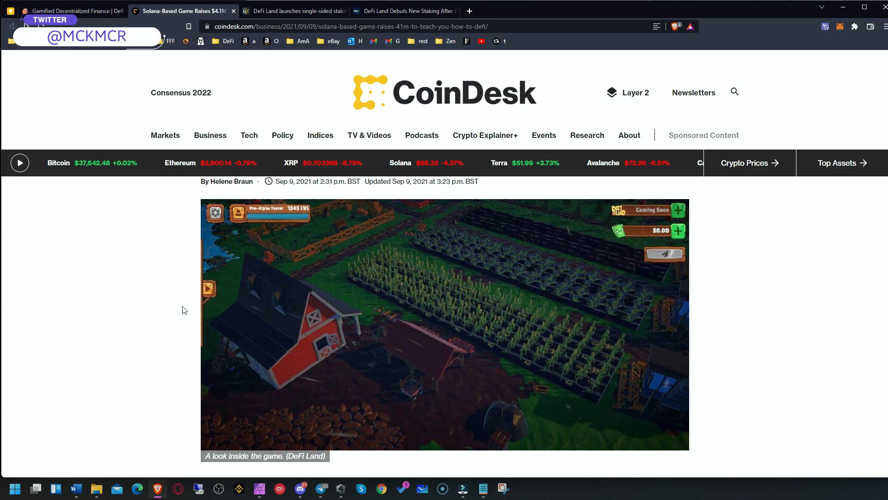
mouse_move(74, 310)
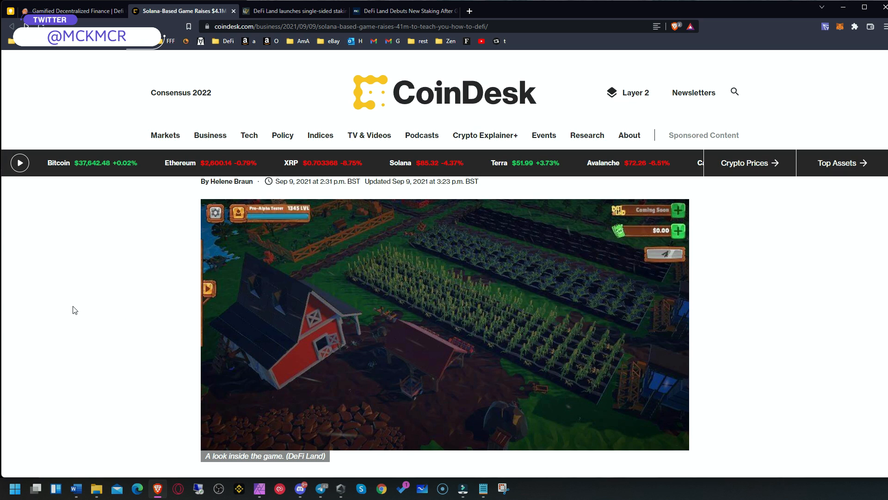
scroll("down", 3)
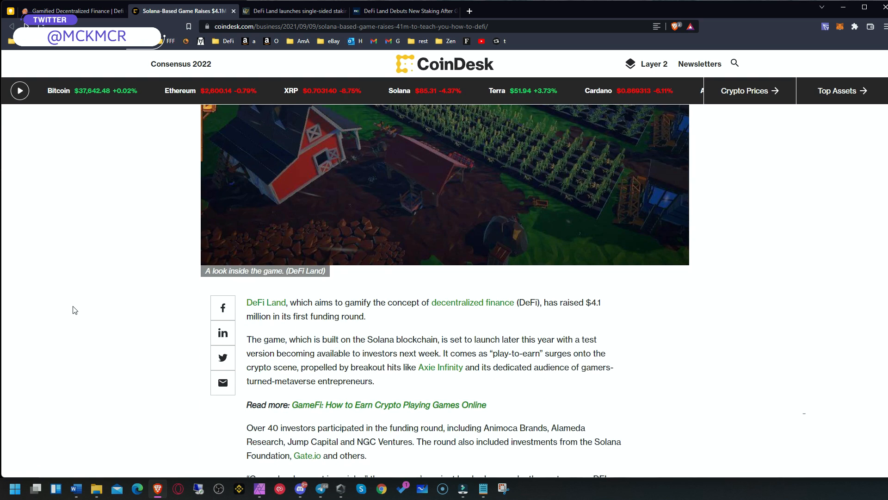
scroll("down", 3)
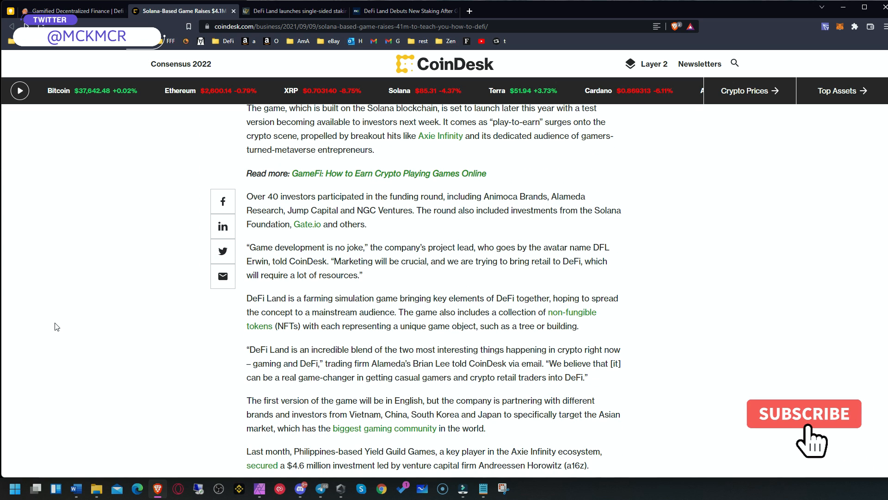
scroll("down", 3)
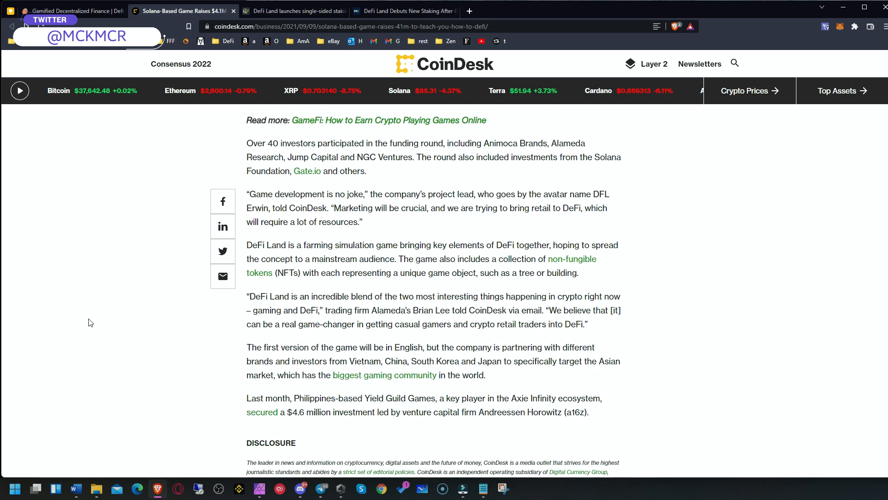
scroll("up", 3)
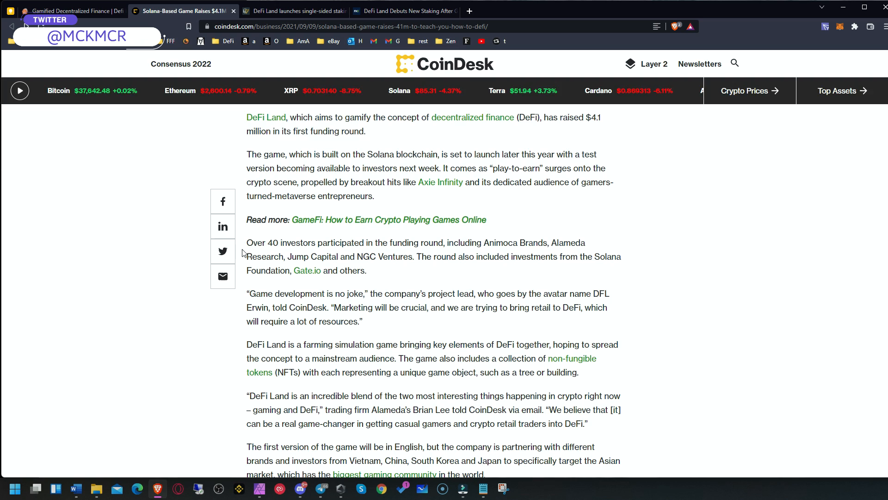
scroll("up", 3)
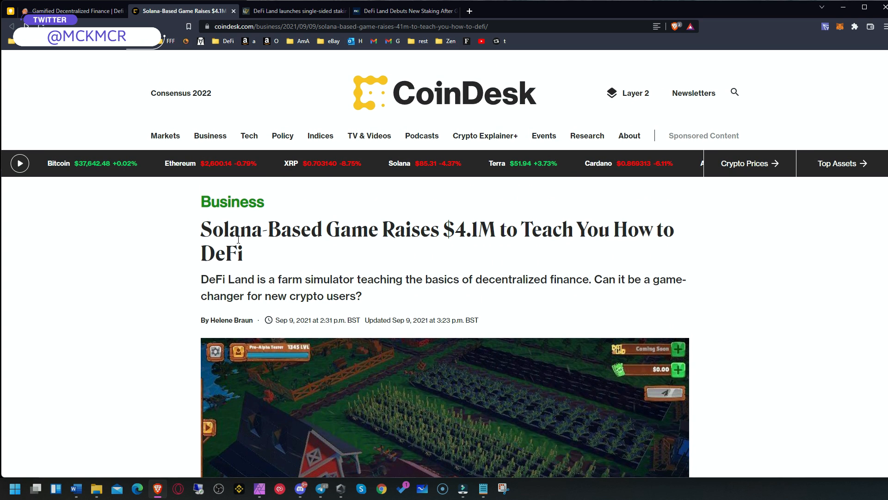
Skim Cointelegraph's single-sided staking press release and return to its intro
left_click(292, 11)
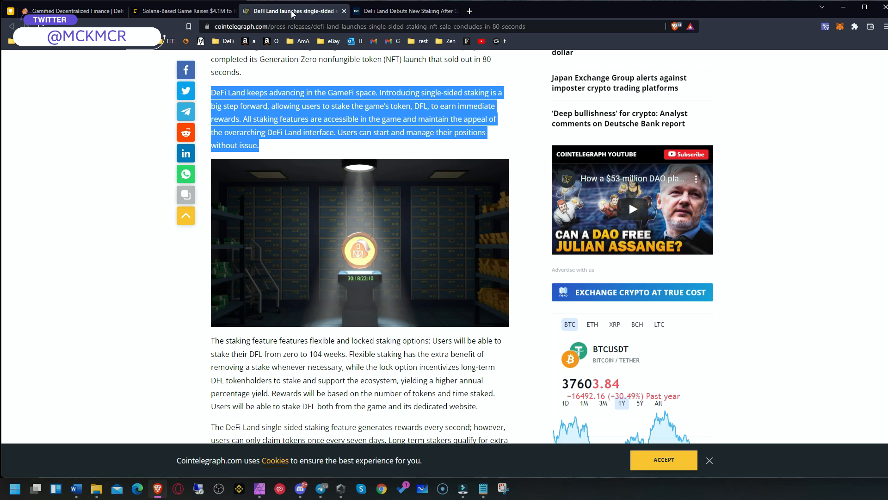
mouse_move(96, 232)
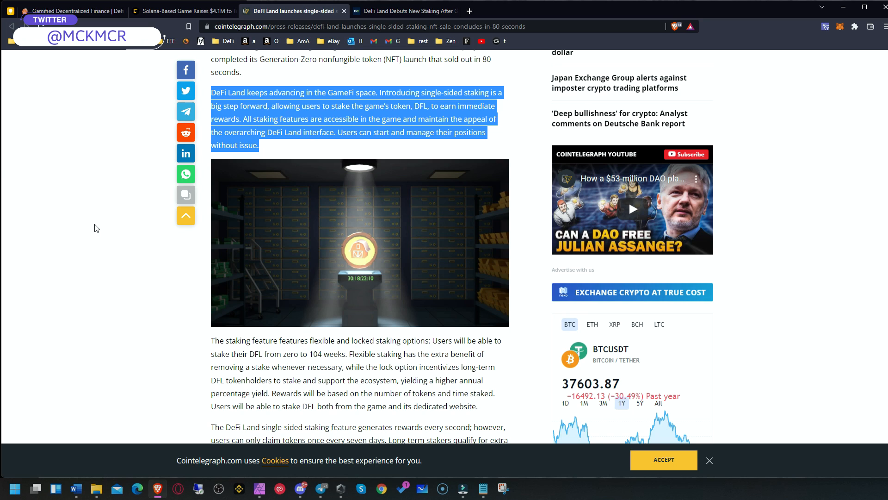
mouse_move(346, 286)
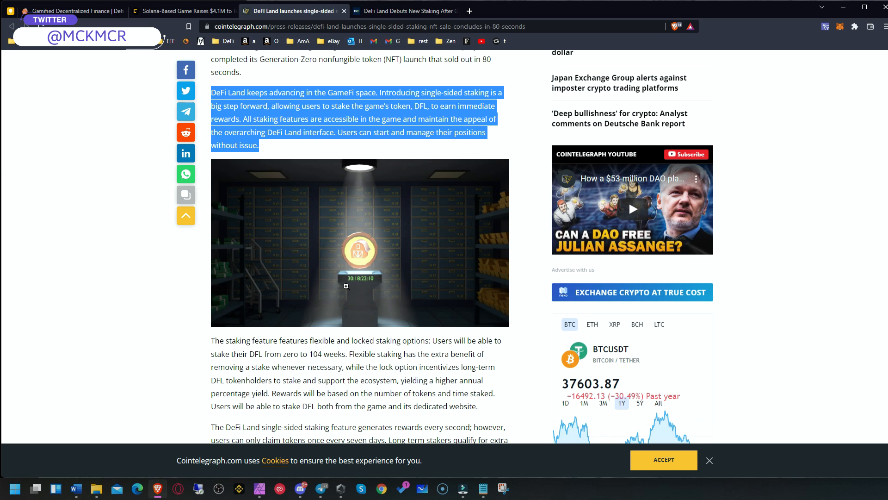
mouse_move(358, 282)
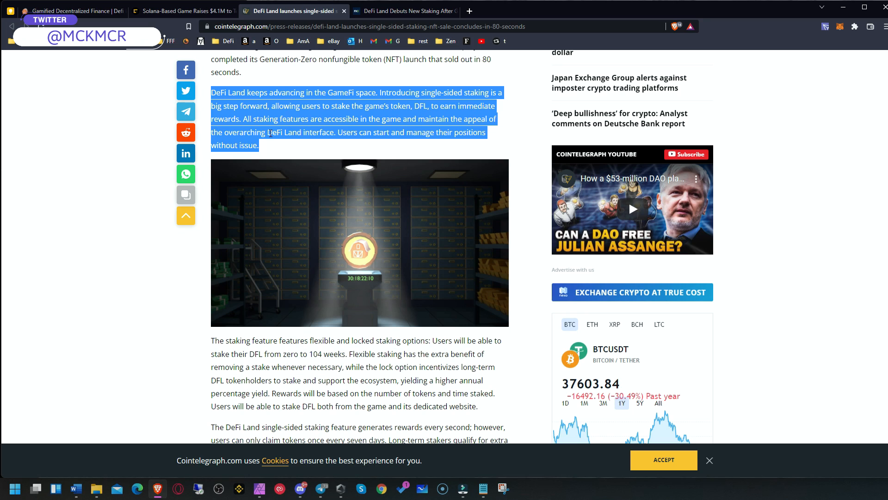
mouse_move(221, 306)
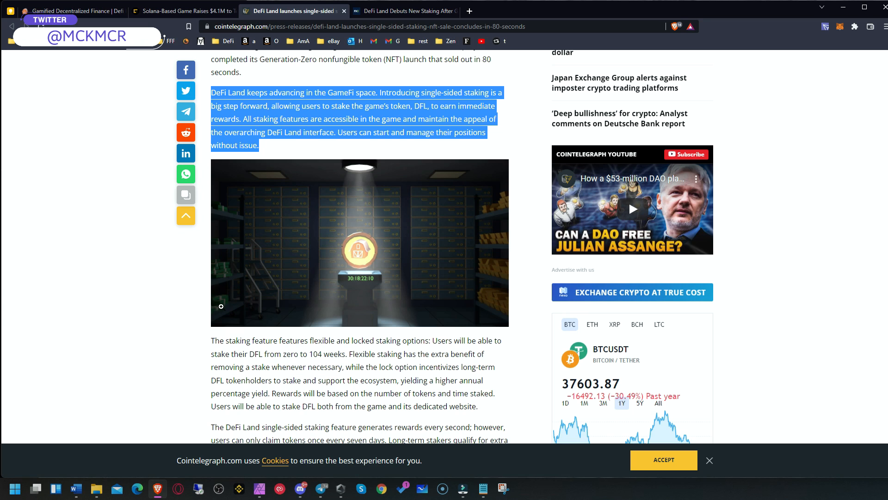
scroll("down", 3)
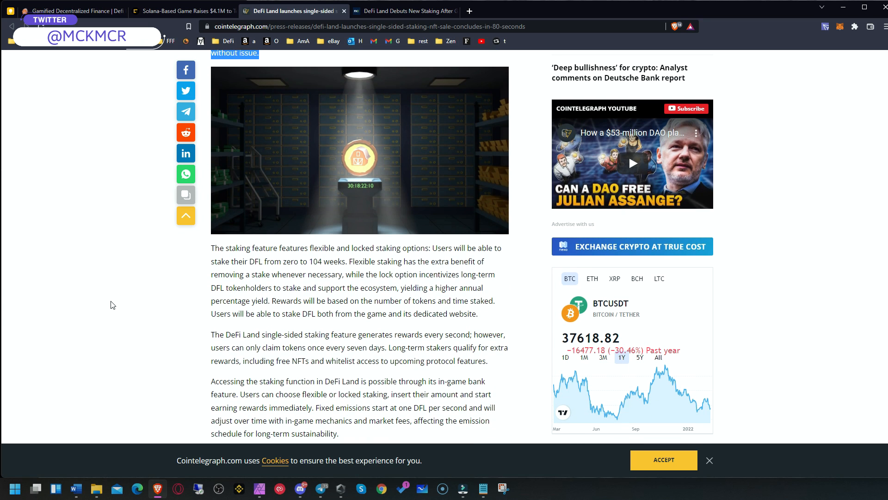
scroll("up", 3)
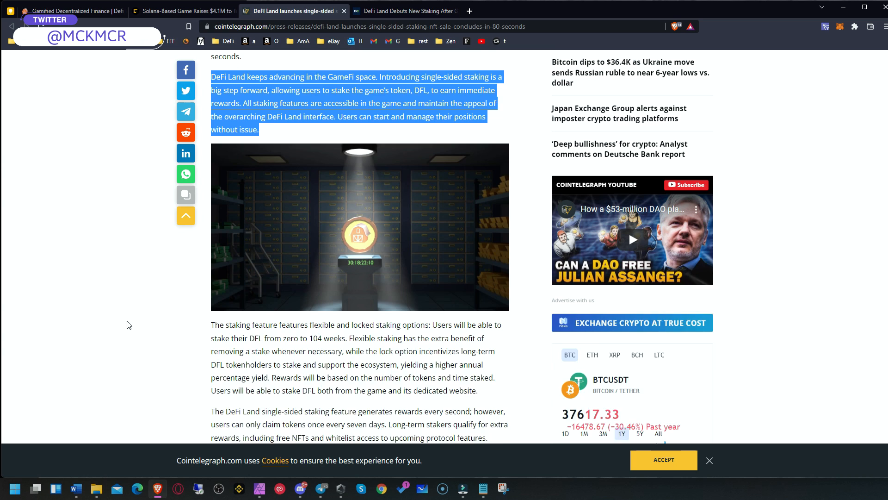
scroll("up", 3)
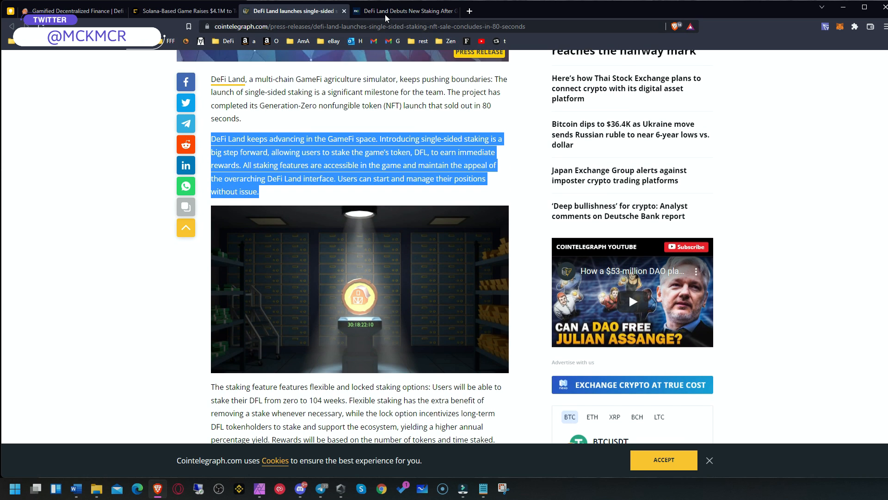
Switch to the FX Empire article on DeFi Land's Gen-0 NFT sellout and new staking
left_click(406, 11)
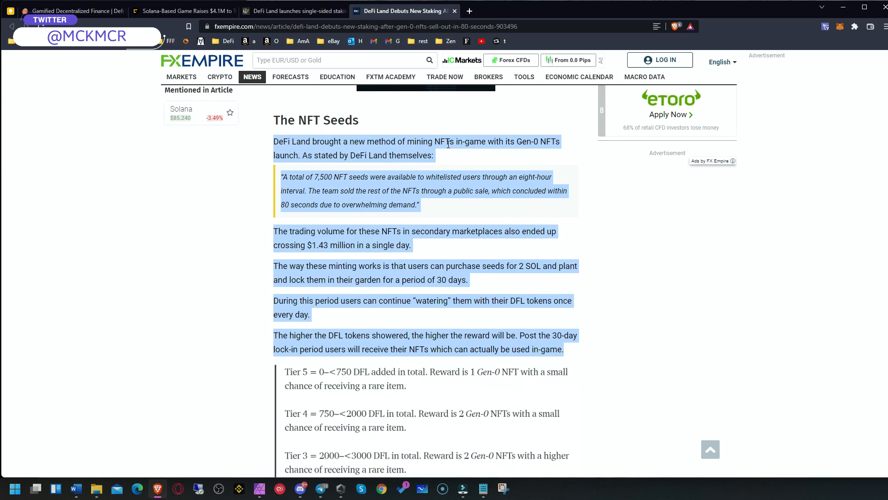
mouse_move(537, 151)
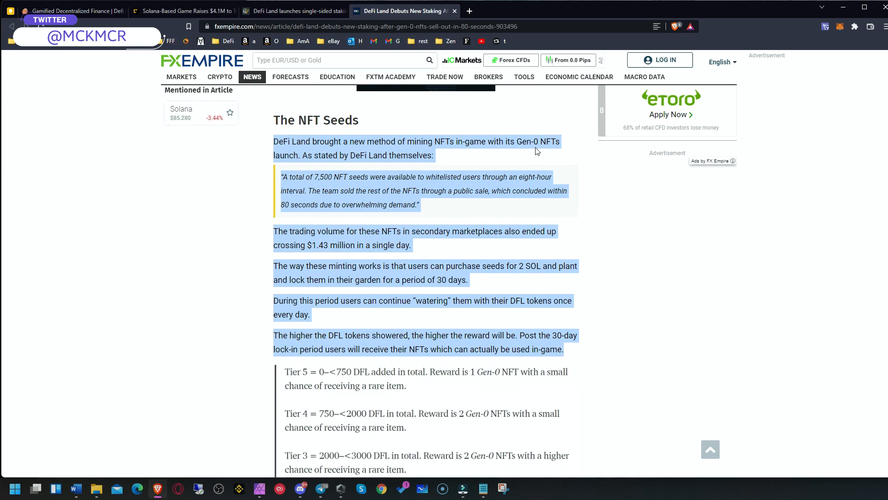
mouse_move(309, 221)
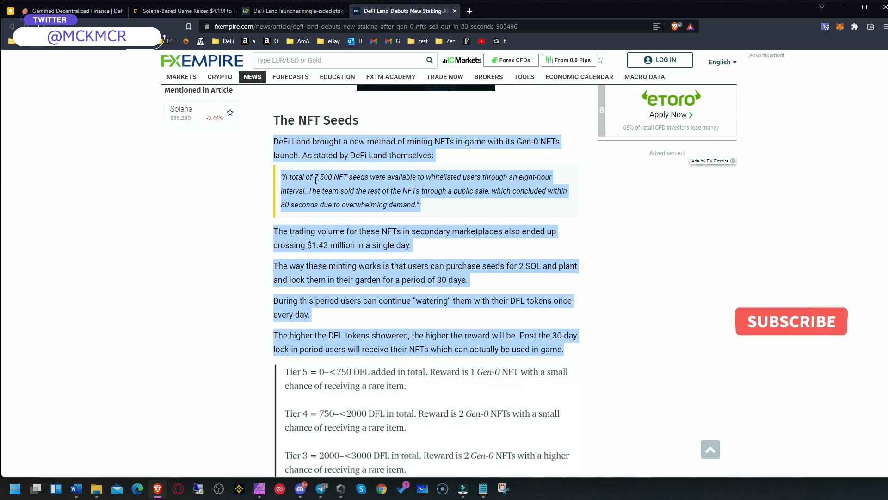
mouse_move(799, 346)
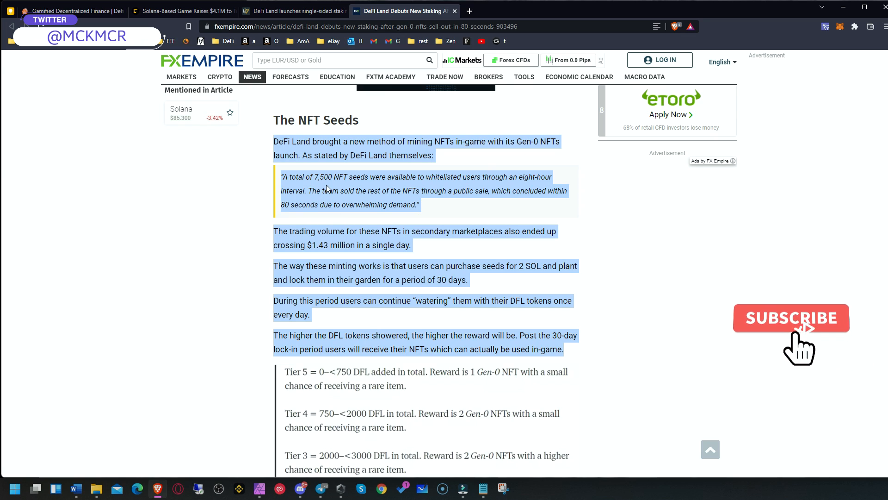
mouse_move(441, 174)
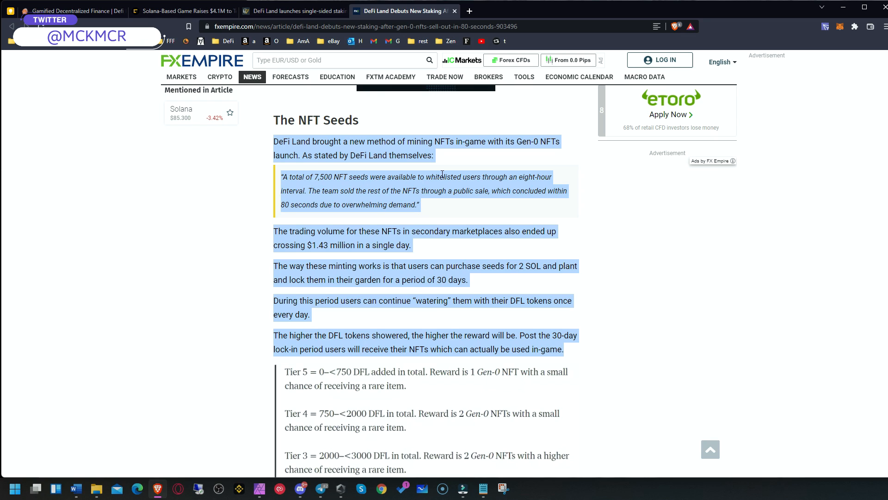
mouse_move(272, 197)
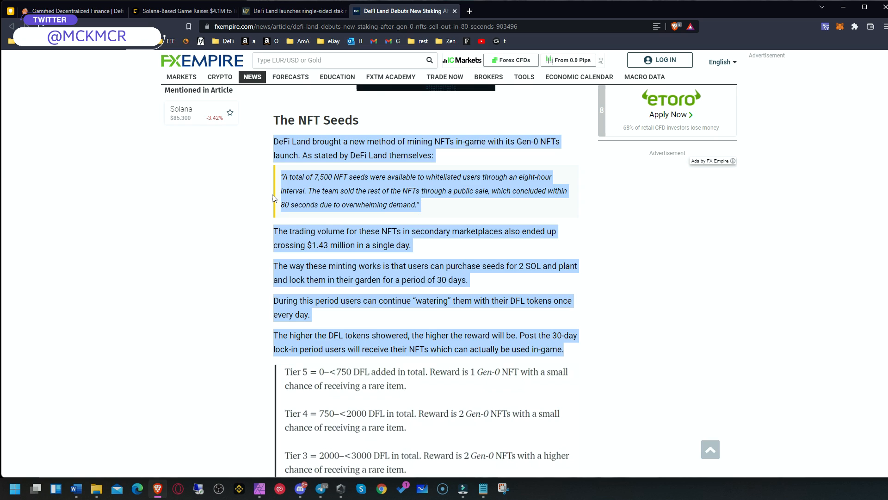
mouse_move(311, 191)
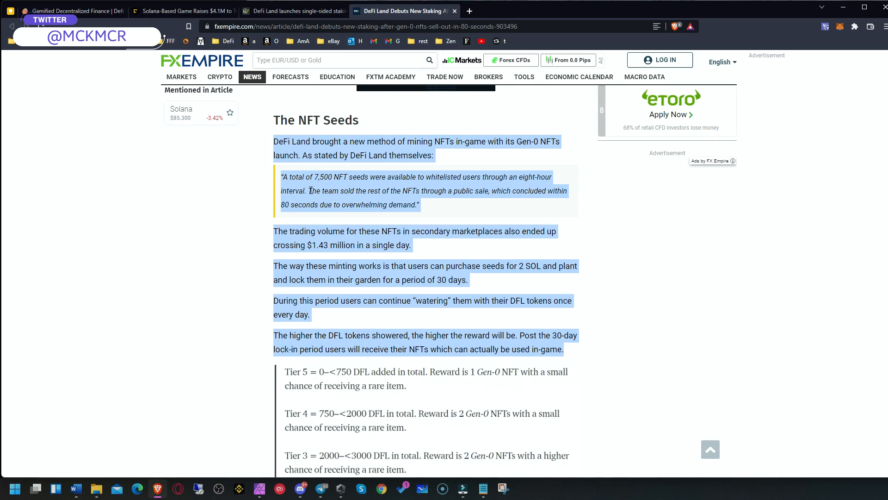
mouse_move(416, 199)
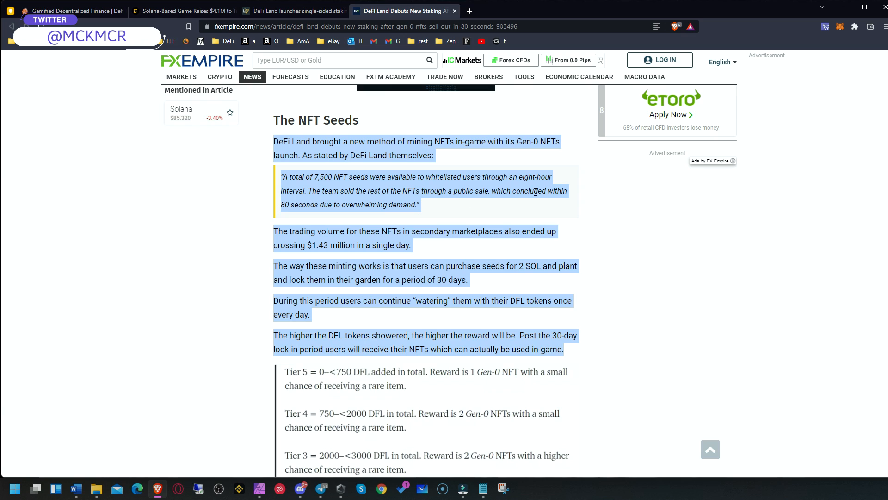
mouse_move(283, 207)
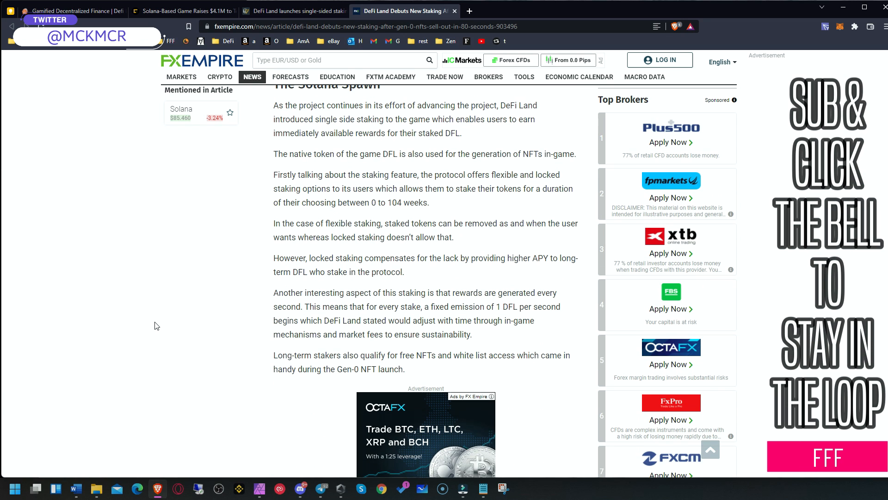
scroll("up", 3)
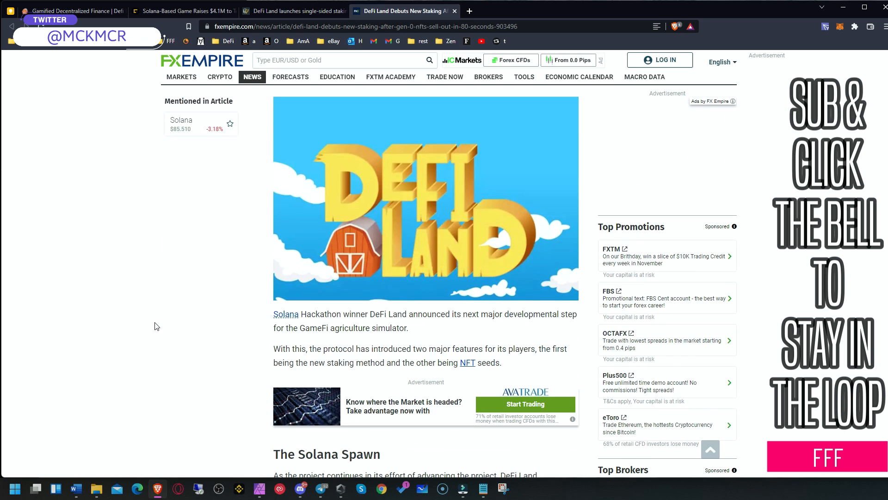
mouse_move(275, 321)
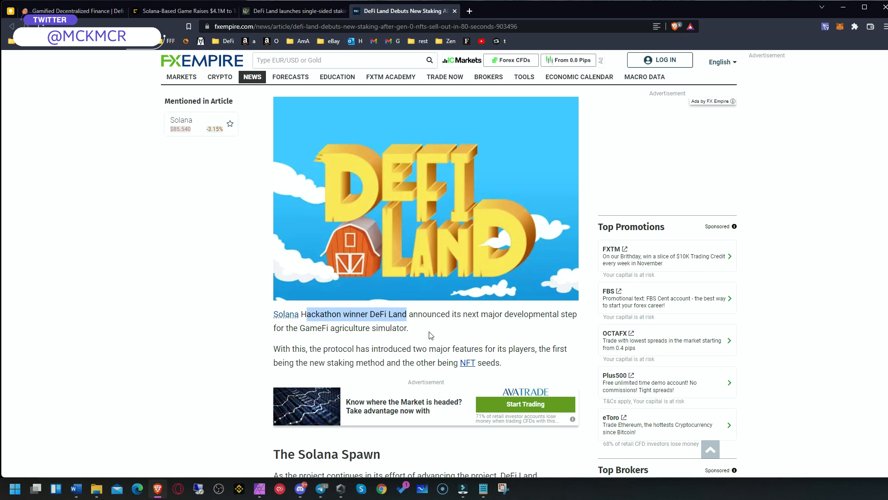
mouse_move(394, 341)
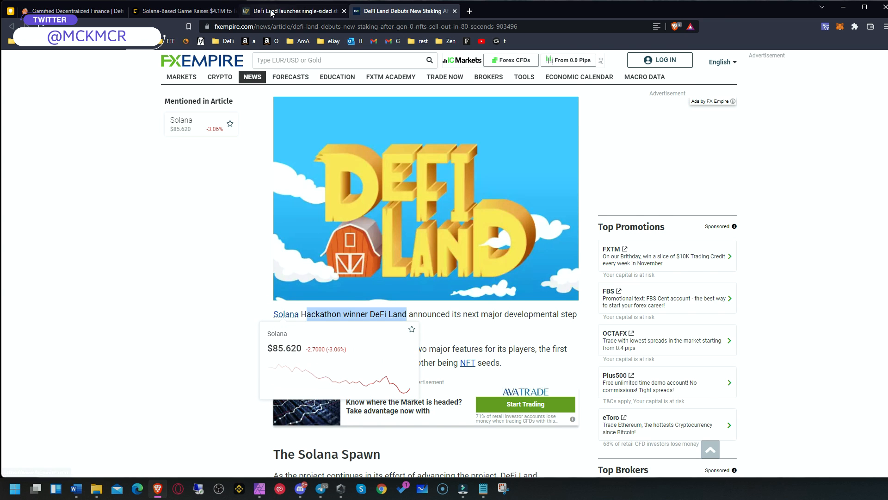
Return to the DeFi Land homepage, scroll to the top and launch play.defiland.app
left_click(68, 10)
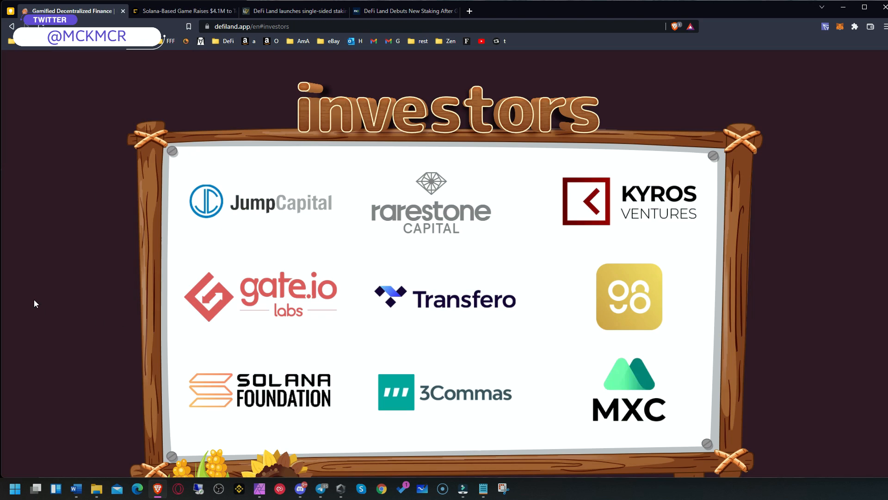
scroll("down", 3)
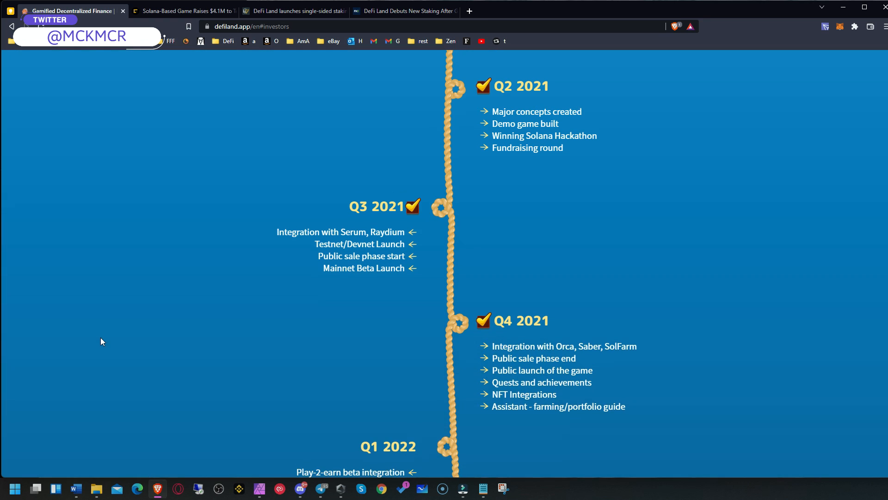
scroll("up", 3)
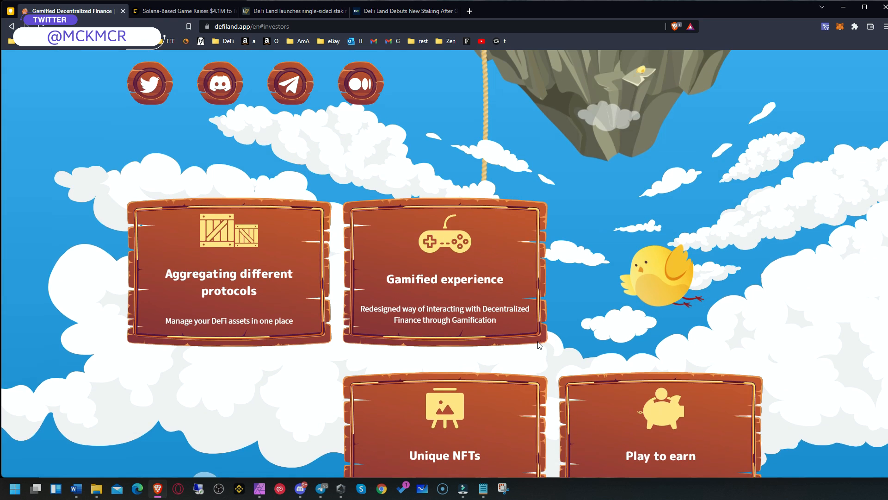
scroll("up", 3)
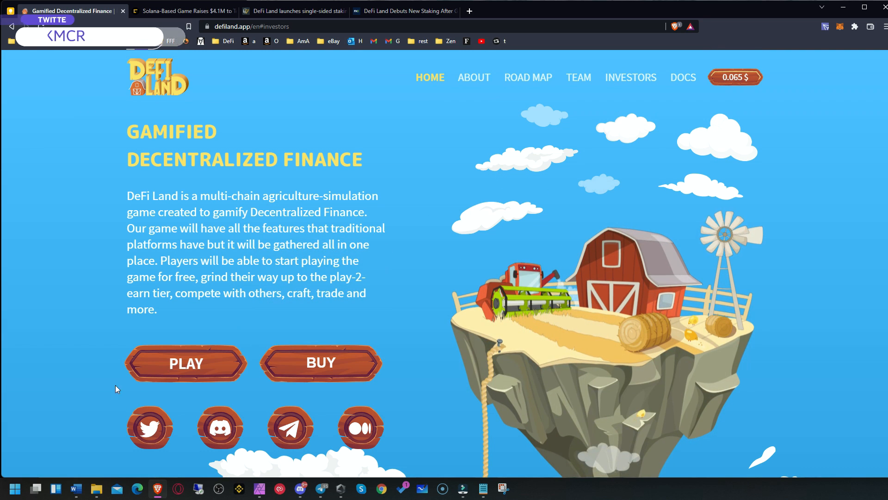
left_click(185, 364)
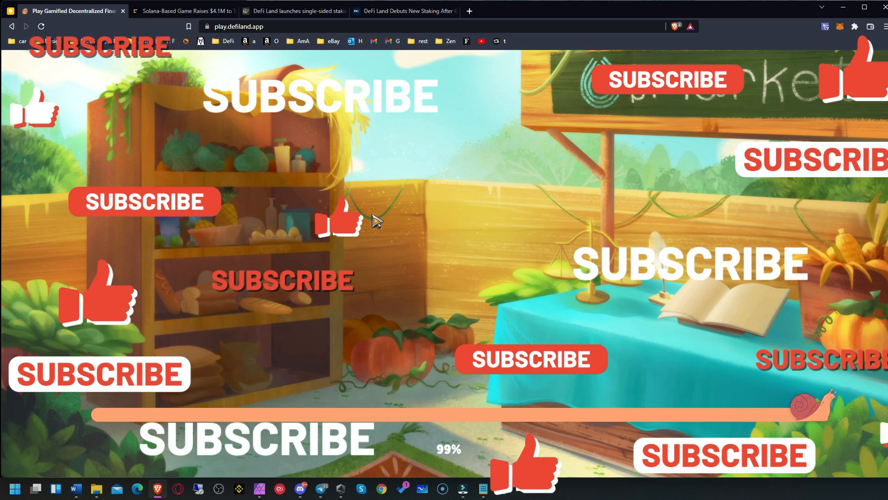